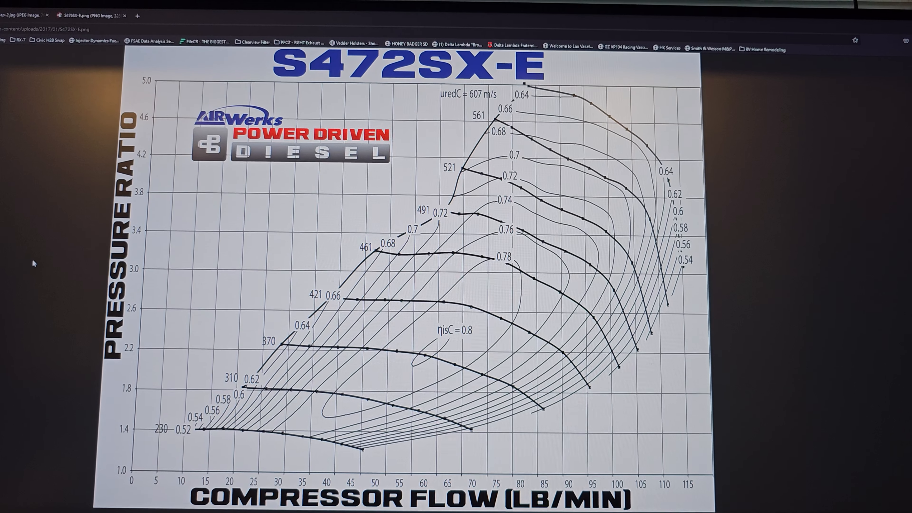
pyautogui.scroll(3)
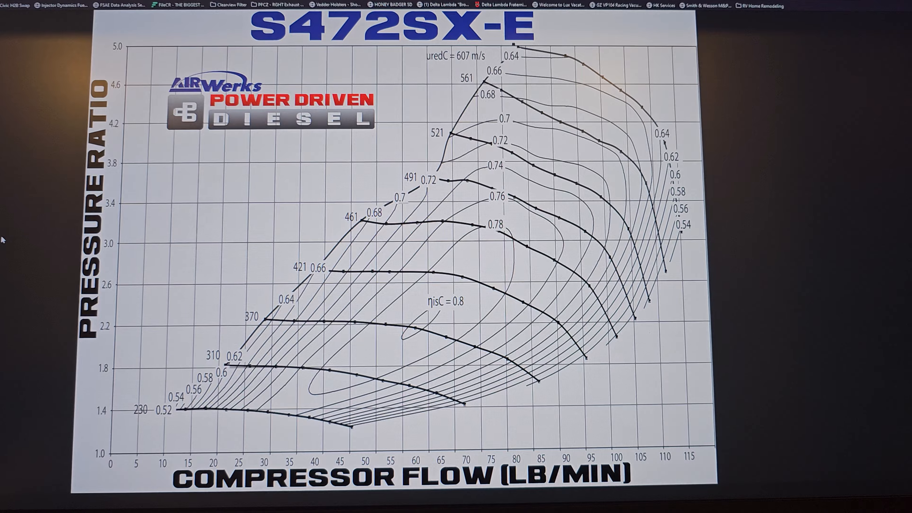